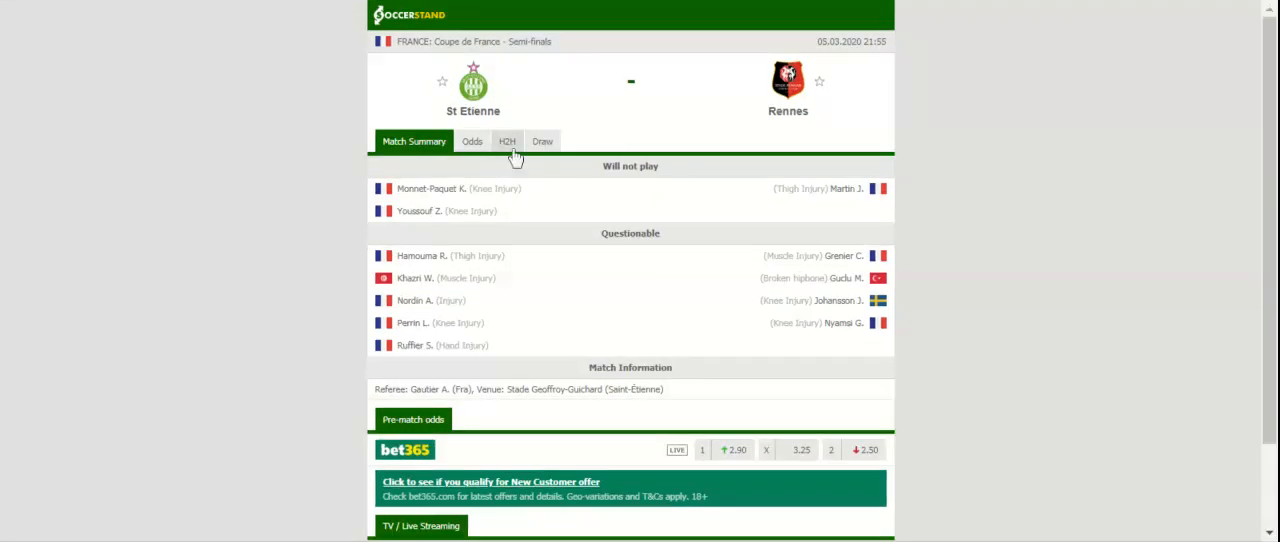
Show the head-to-head records for St Etienne vs Rennes
click(508, 140)
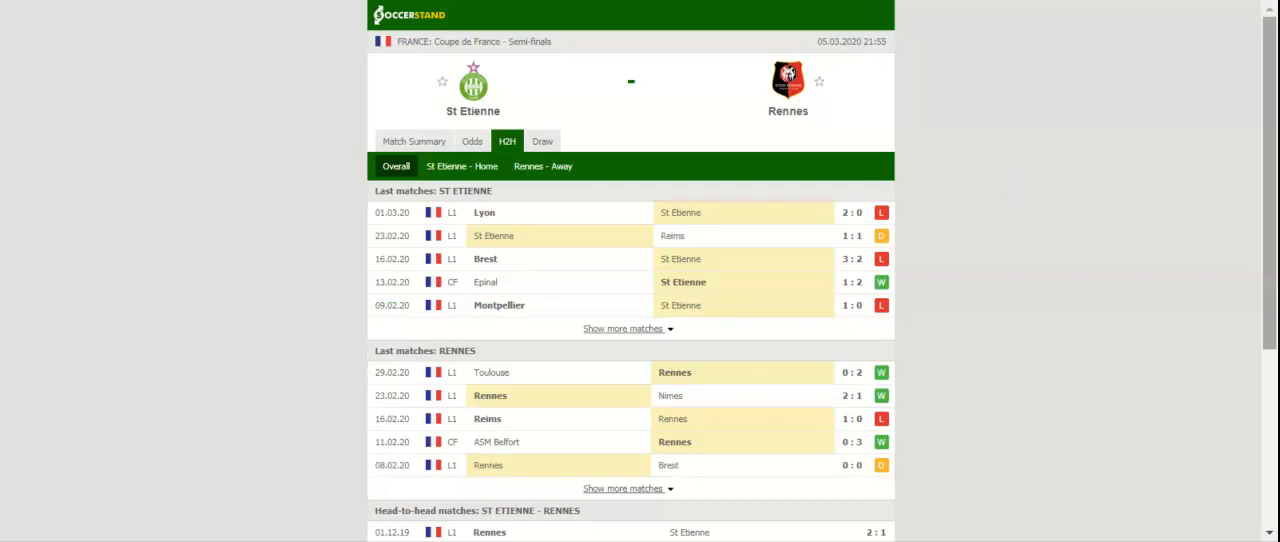
Review the H2H result tables, then move to the match's betting odds section
scroll(down, 3)
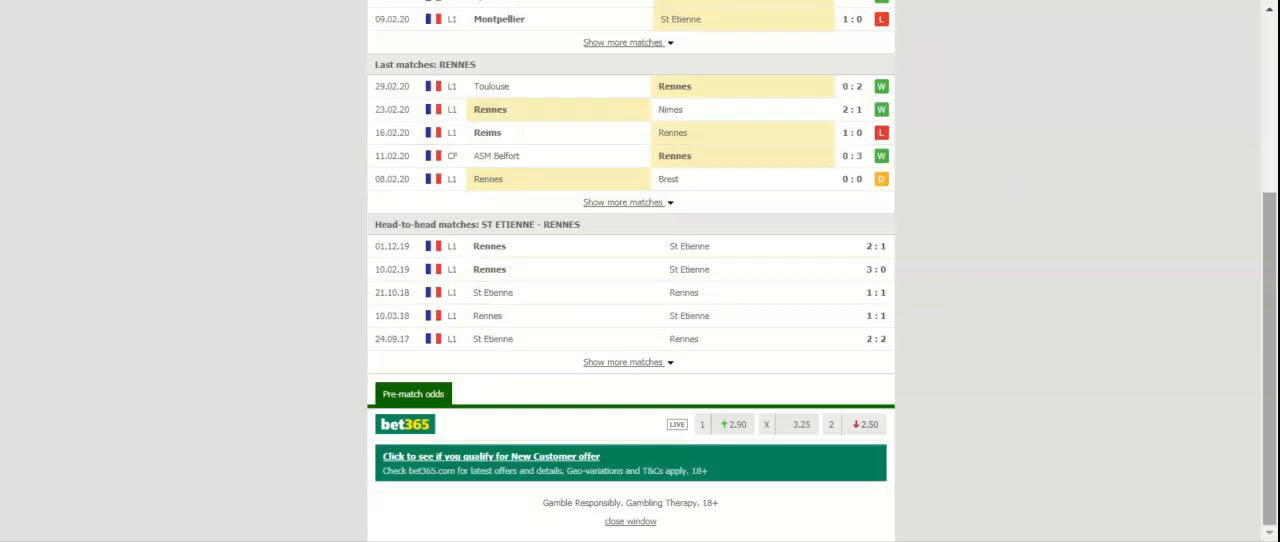
click(480, 140)
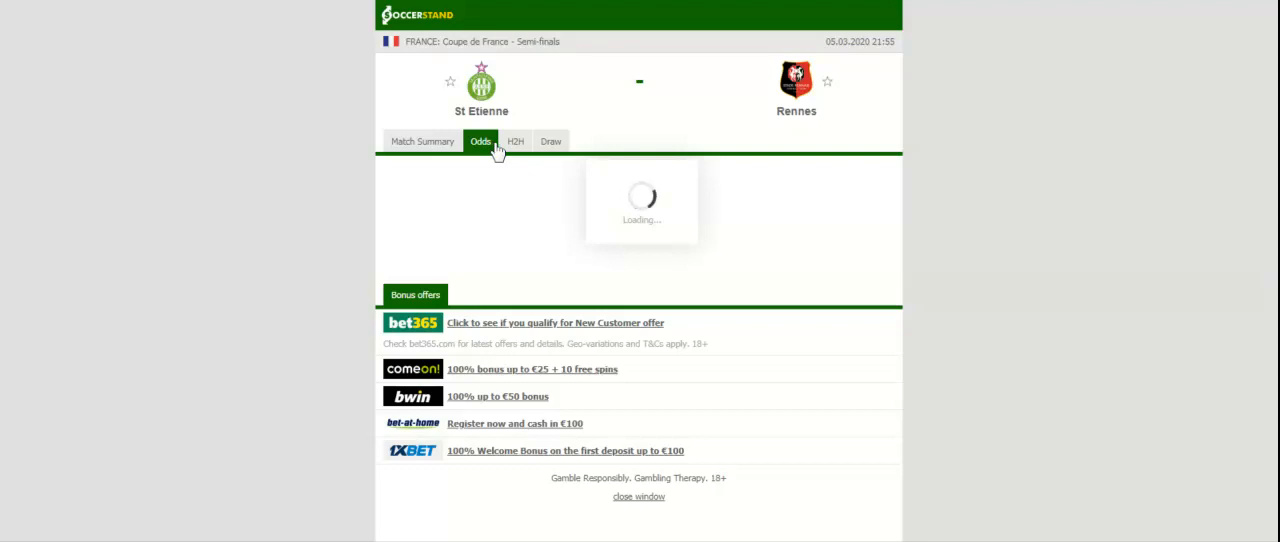
Load the full-time 1X2 odds table with home, draw and away prices from seven bookmakers
click(480, 140)
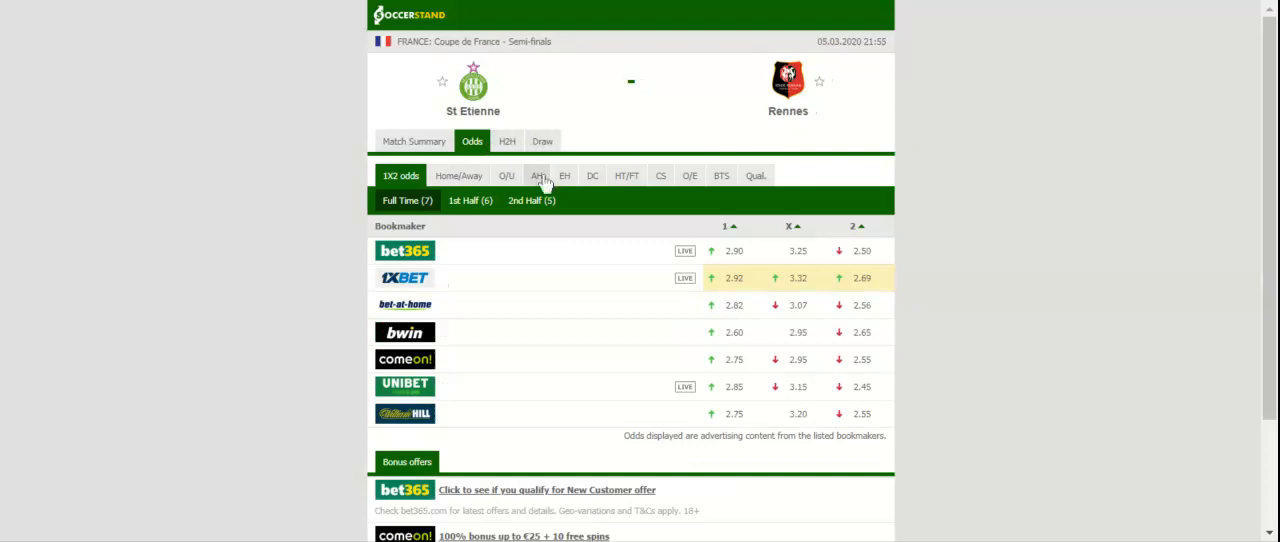
View the Asian handicap odds, then the European handicap odds per handicap line
click(538, 176)
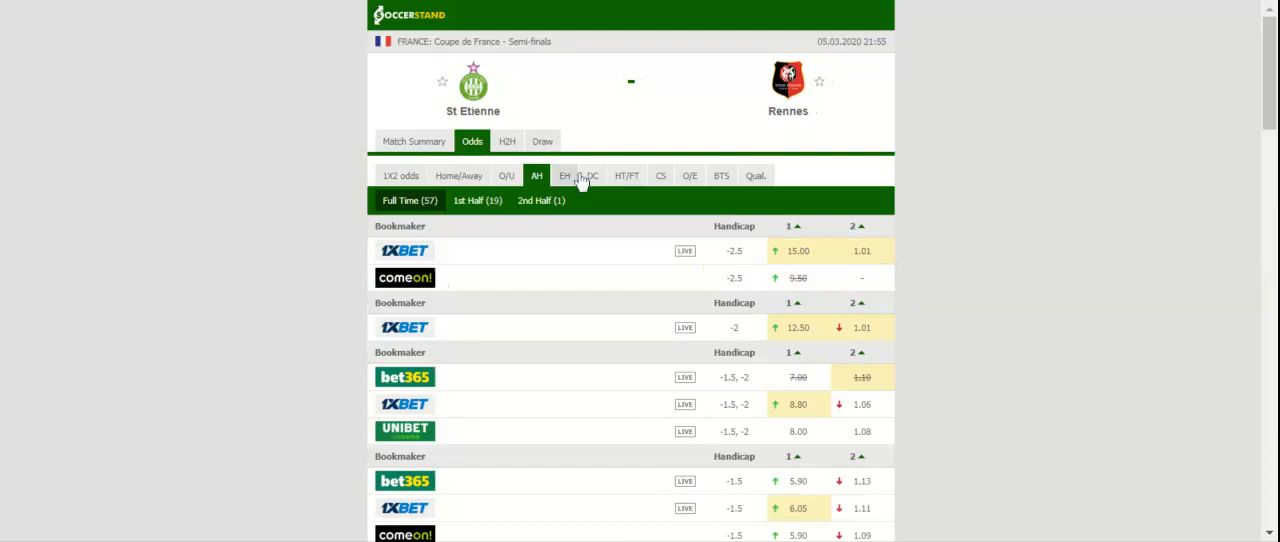
click(564, 176)
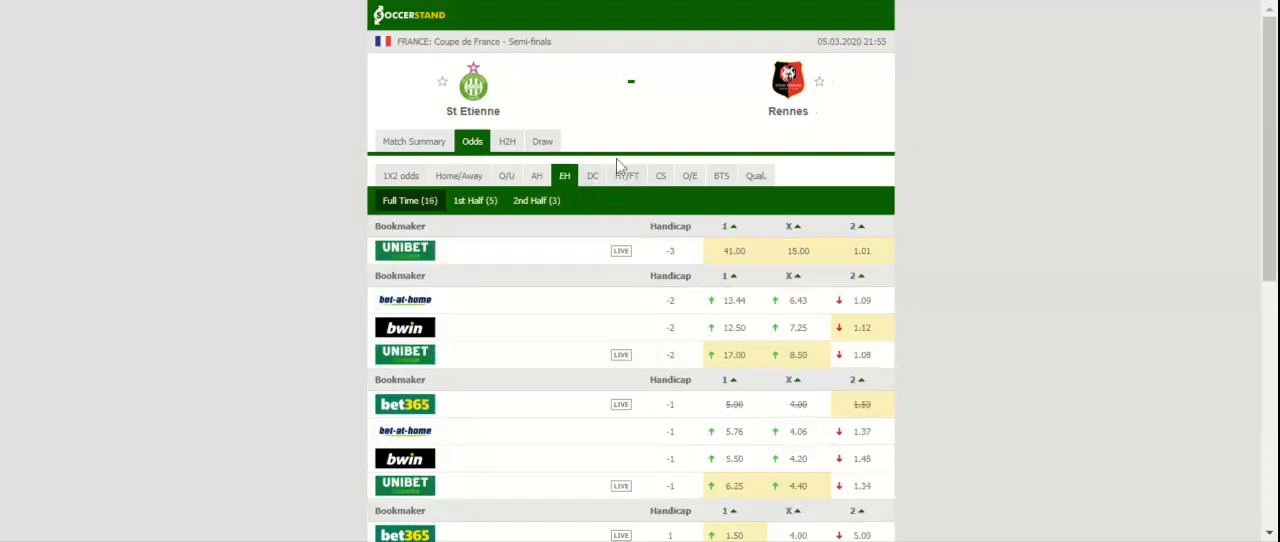